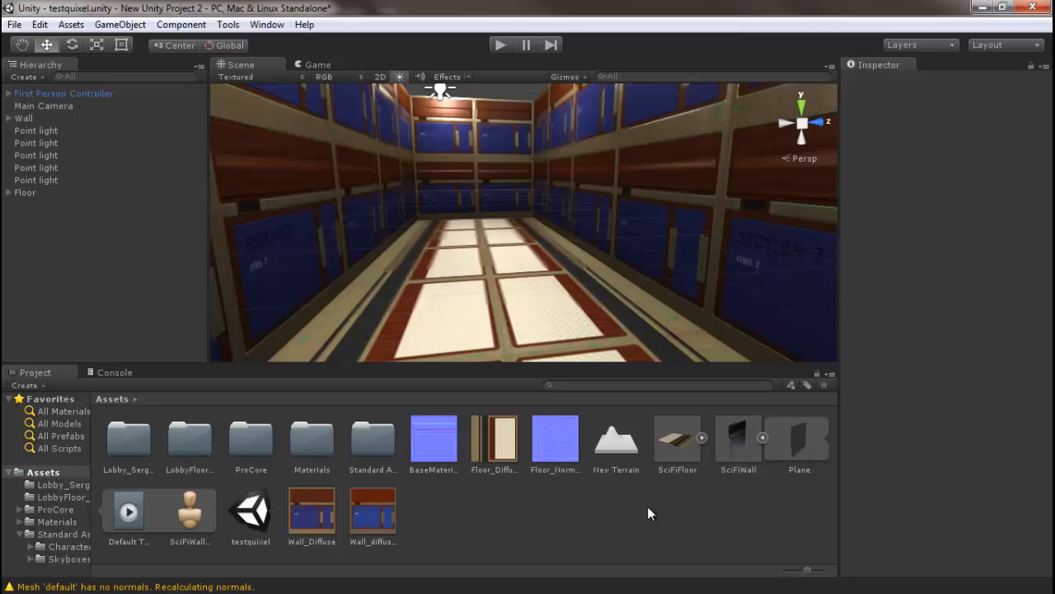
mouse_move(712, 501)
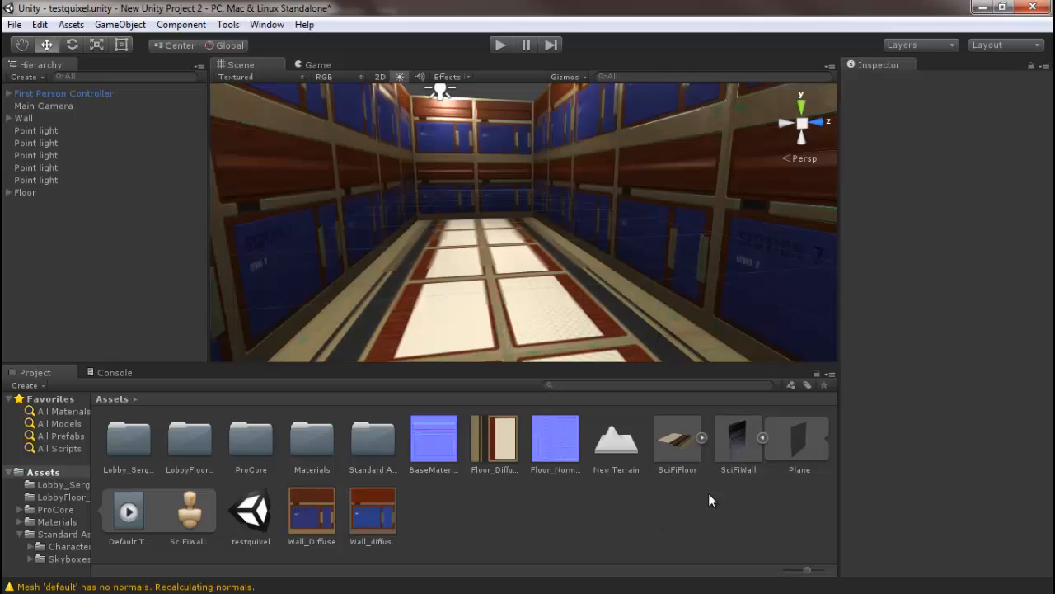
Select the SciFiWall model asset to show its import settings and Bumped Specular material.
click(738, 437)
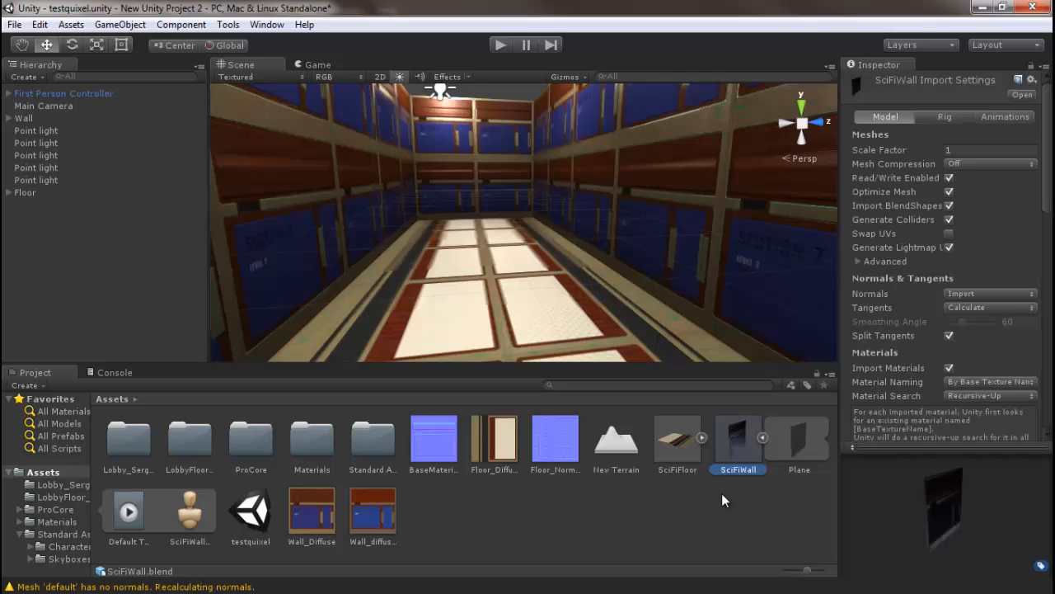
mouse_move(641, 516)
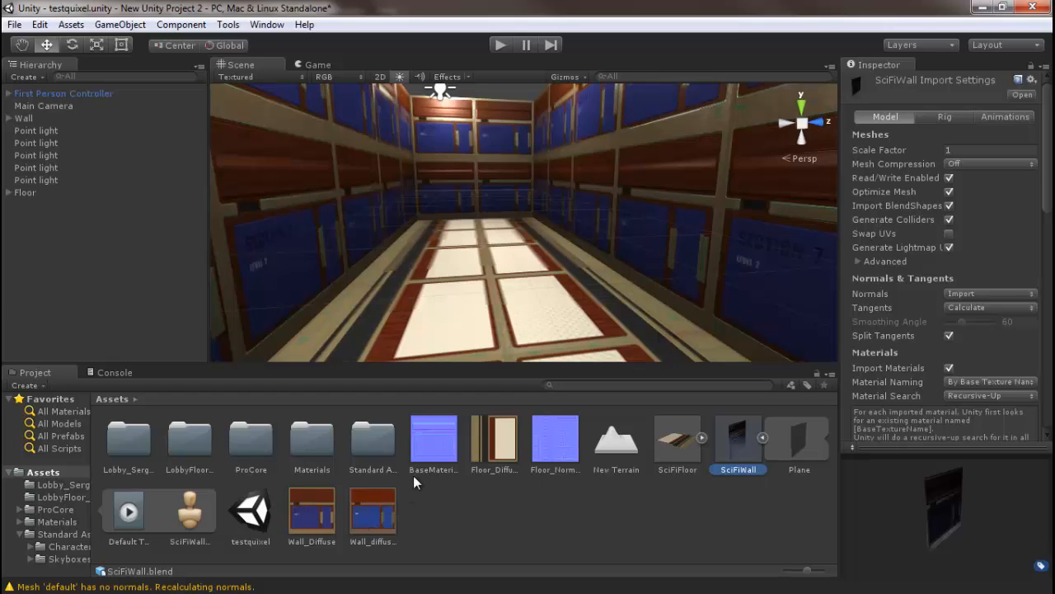
mouse_move(945, 482)
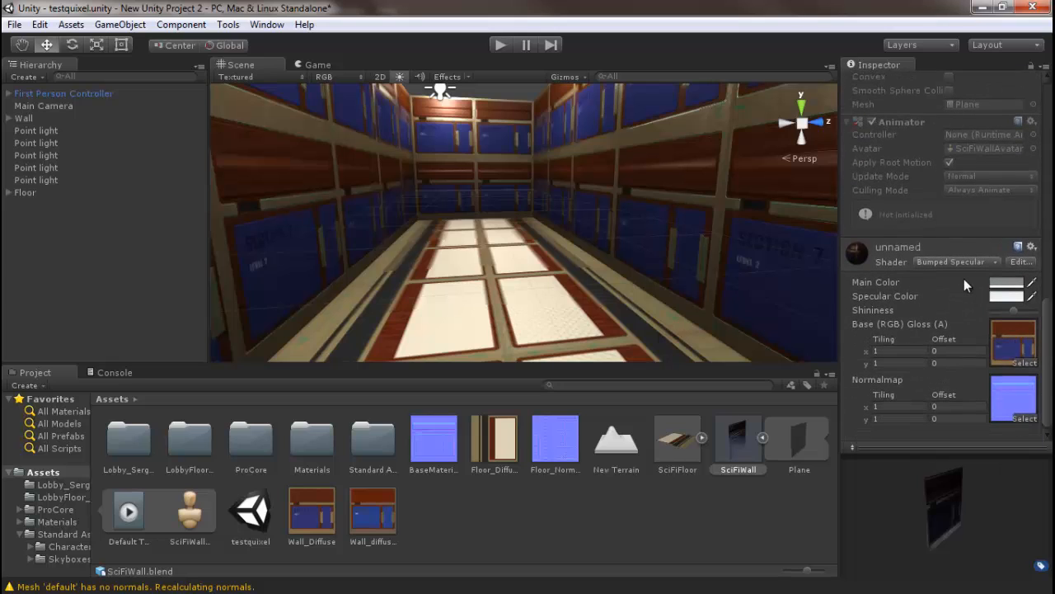
click(957, 261)
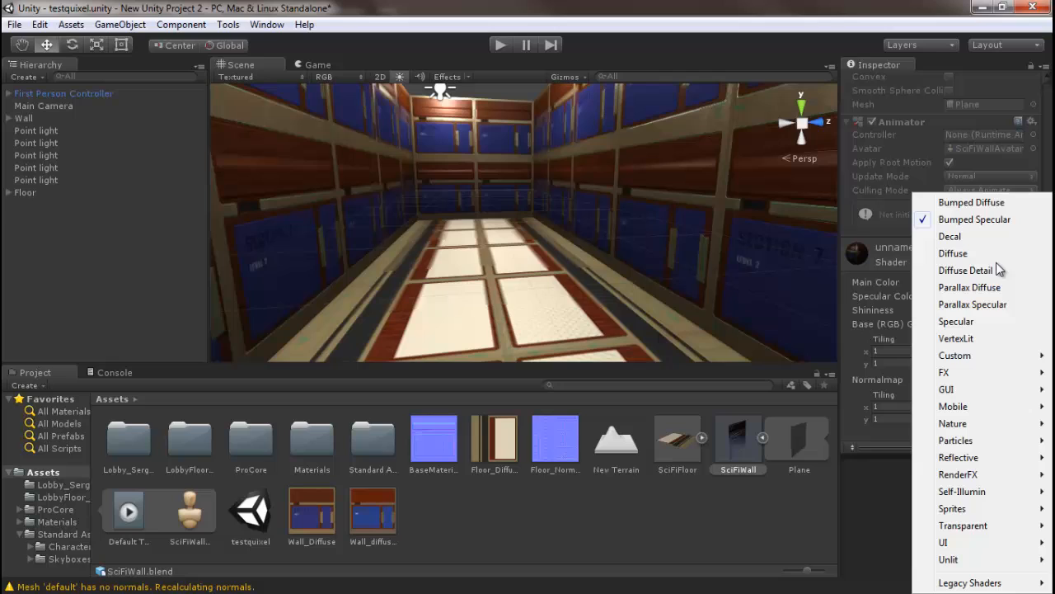
mouse_move(998, 286)
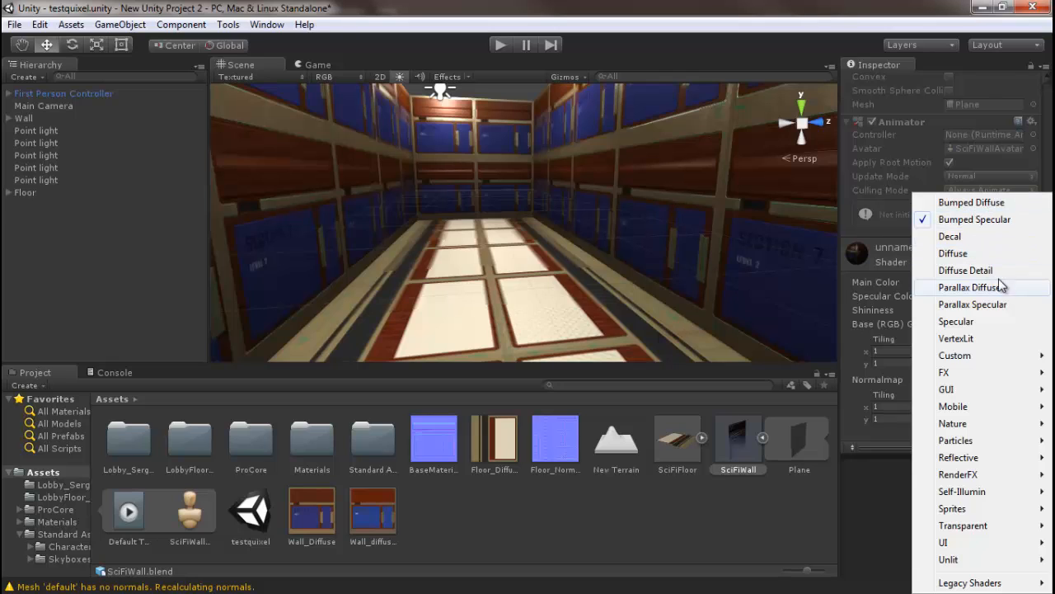
click(975, 218)
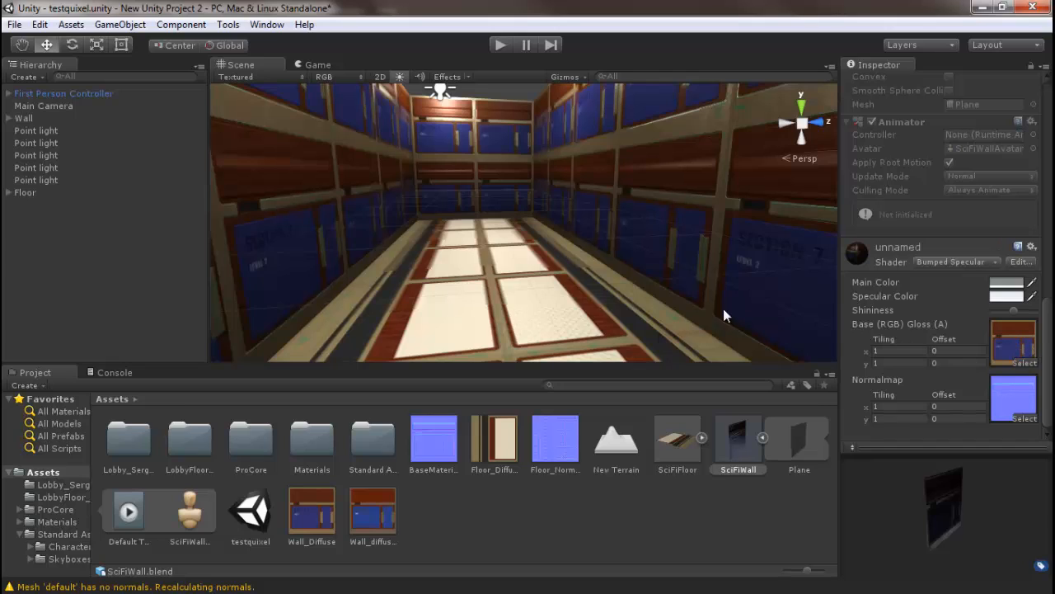
mouse_move(506, 260)
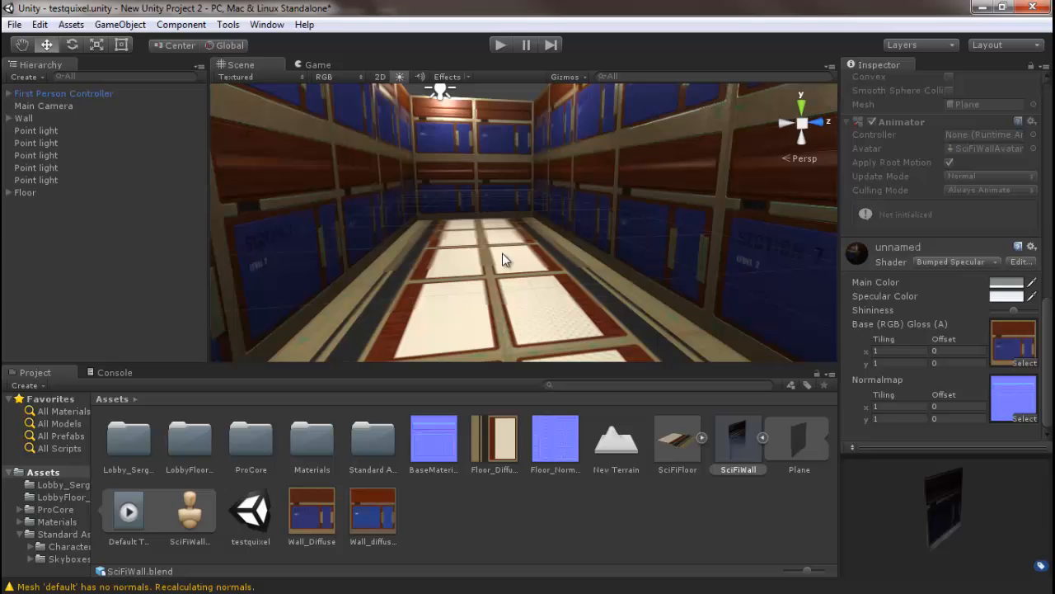